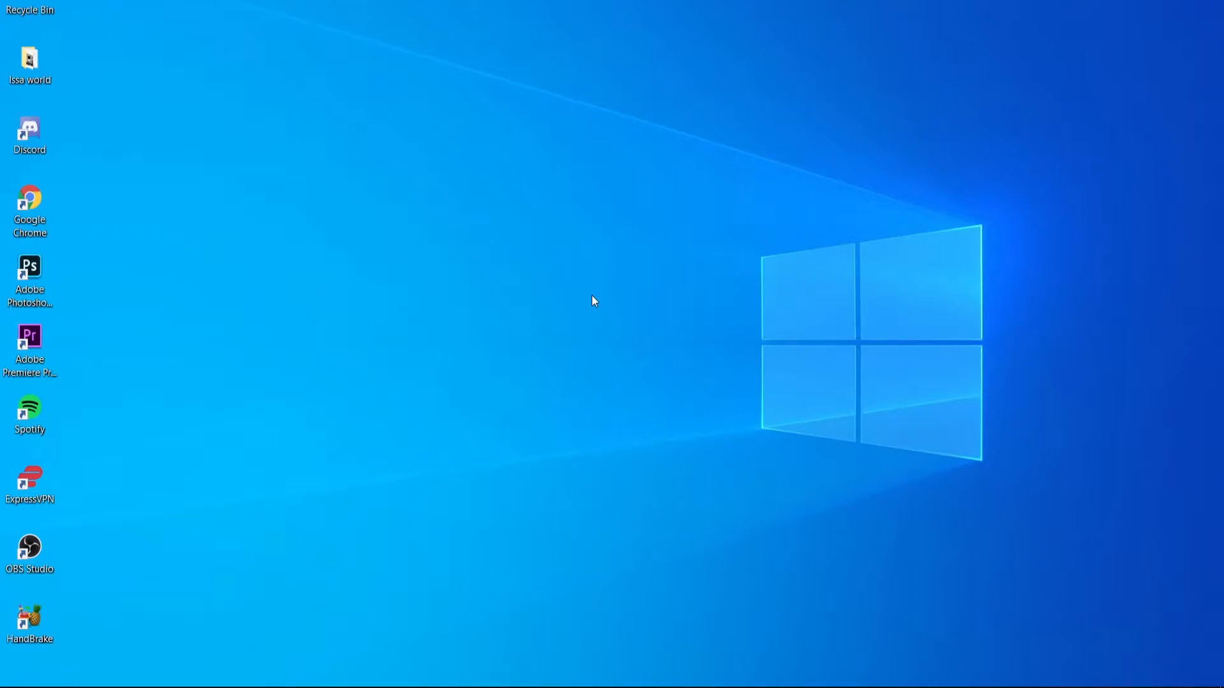
{"action": "mouse_move", "coordinate": [324, 469]}
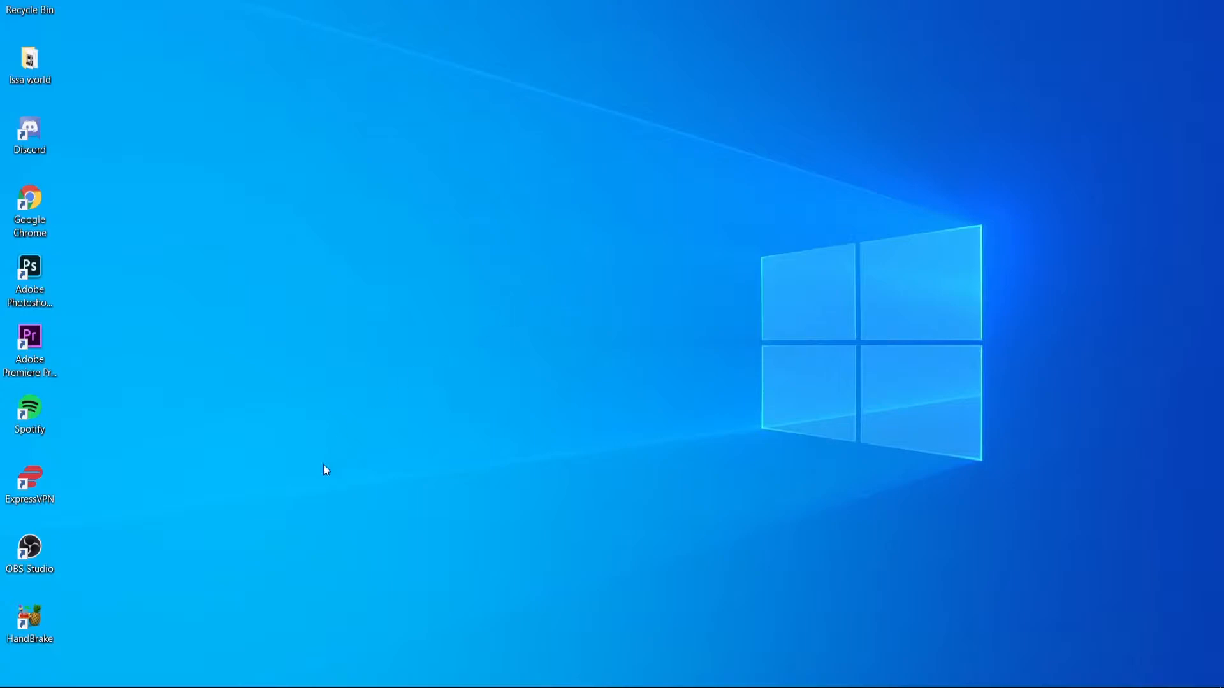
Launch Chrome, search Google for 'telegram', and open the official Telegram Messenger result.
{"action": "double_click", "coordinate": [30, 209]}
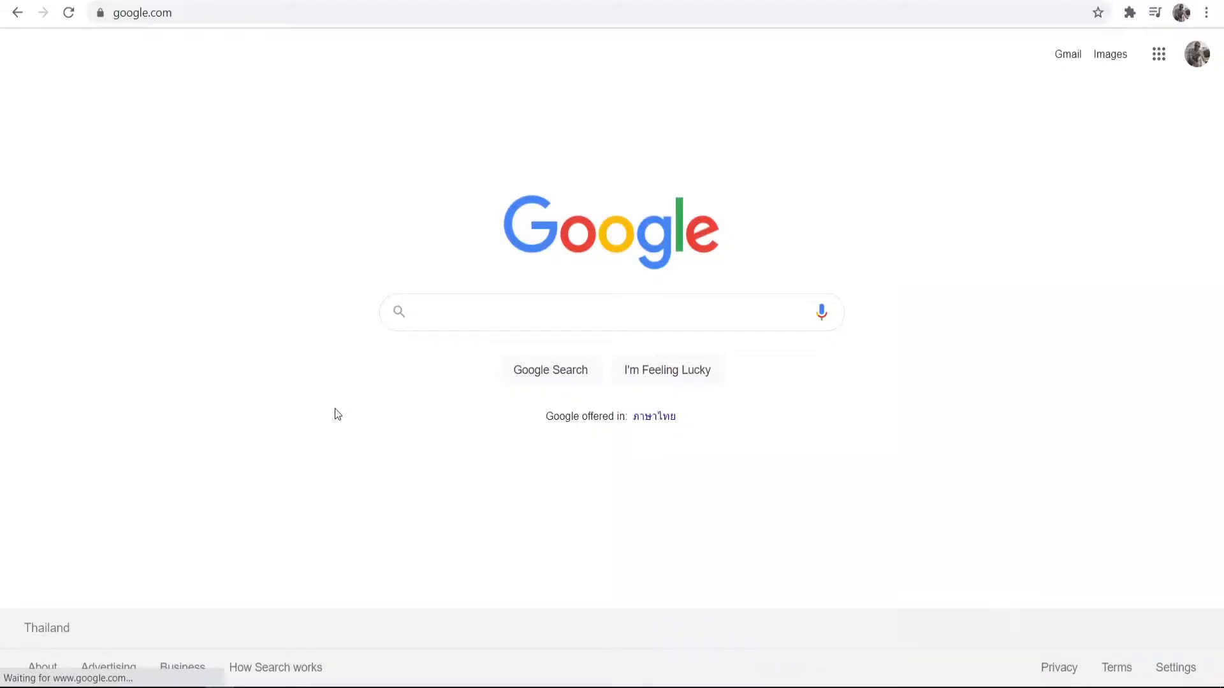
{"action": "type", "text": "telegram"}
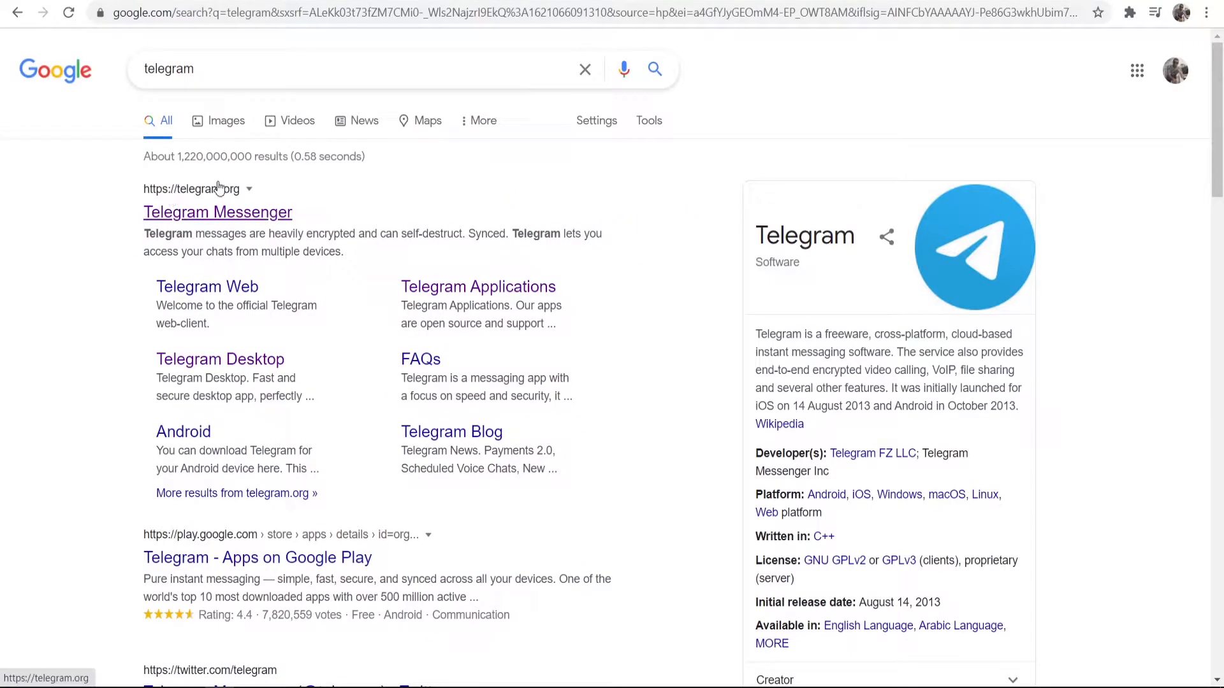
{"action": "mouse_move", "coordinate": [164, 197]}
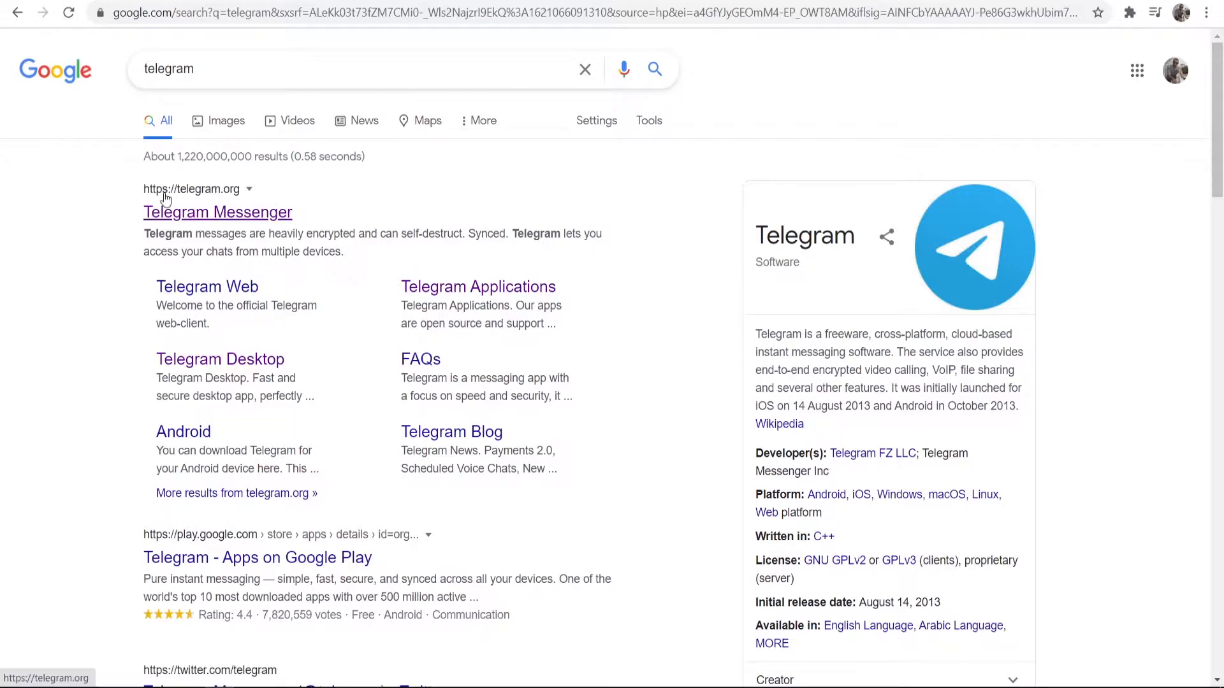
{"action": "left_click", "coordinate": [218, 211]}
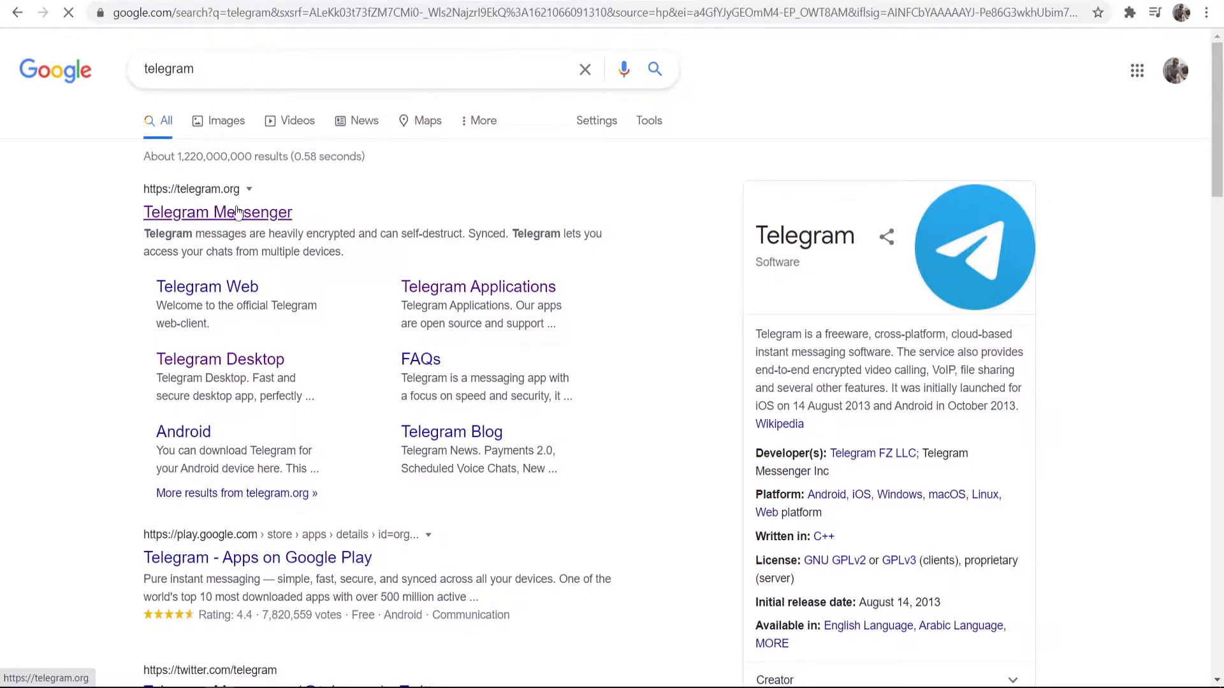
Open telegram.org and scroll down to the Telegram for PC/Mac/Linux section.
{"action": "left_click", "coordinate": [218, 212]}
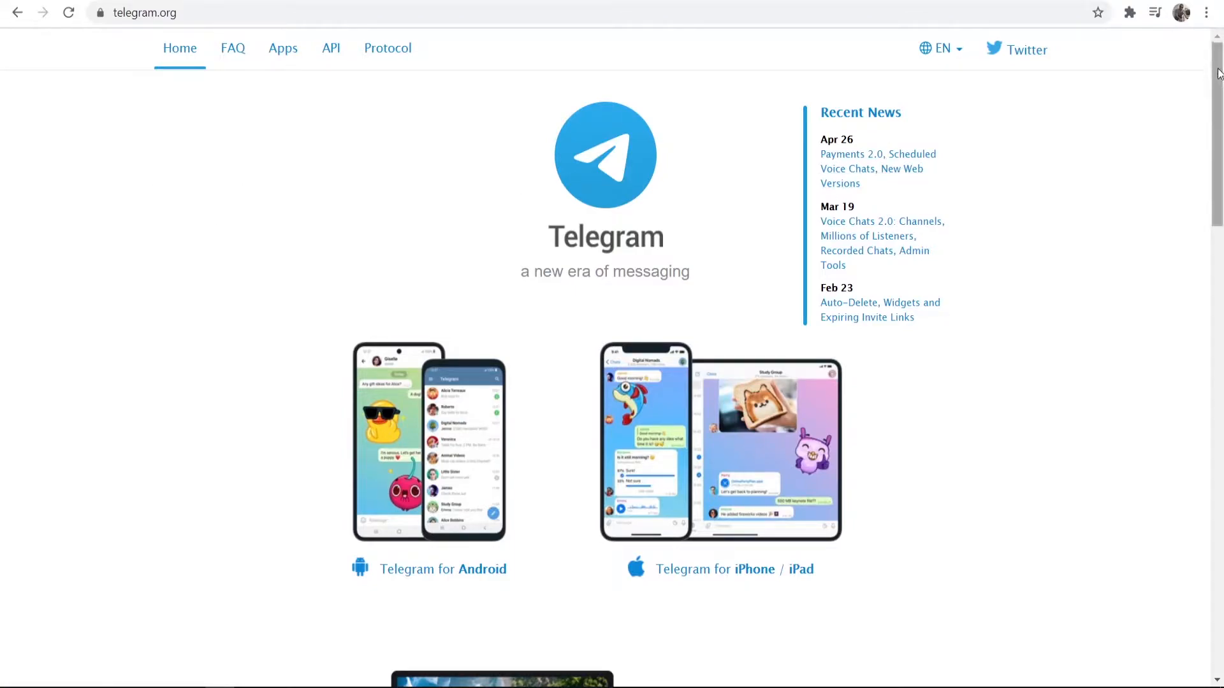
{"action": "scroll", "scroll_direction": "down", "scroll_amount": 3}
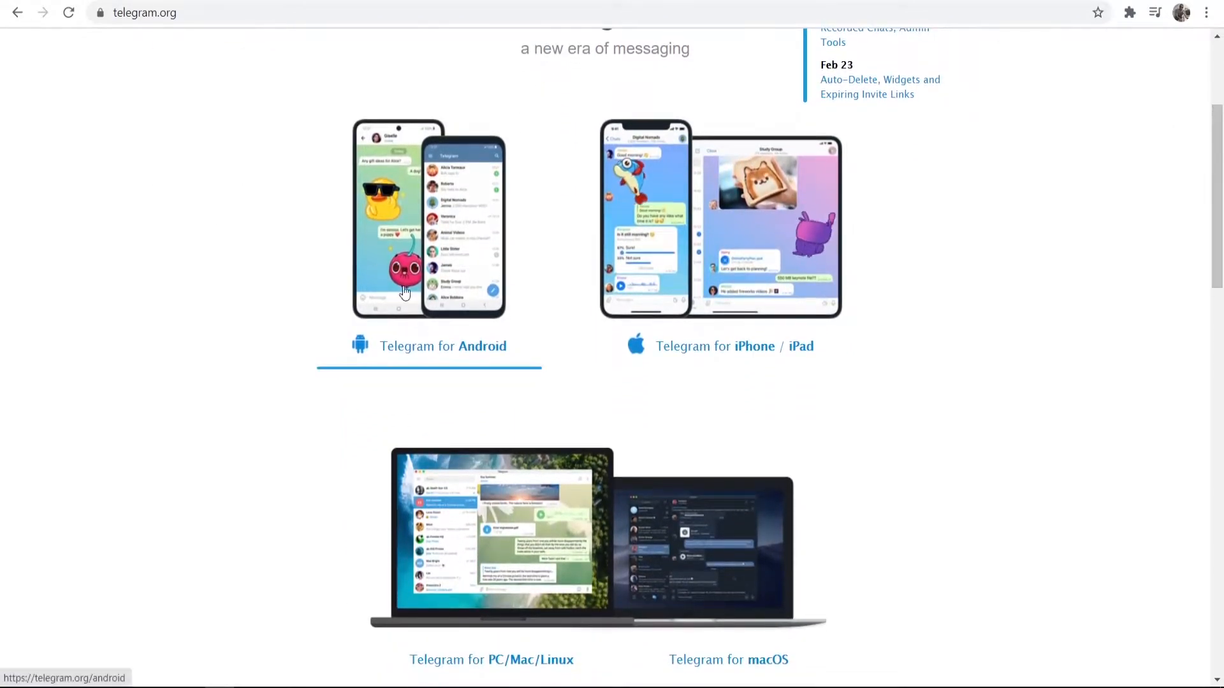
{"action": "scroll", "scroll_direction": "down", "scroll_amount": 3}
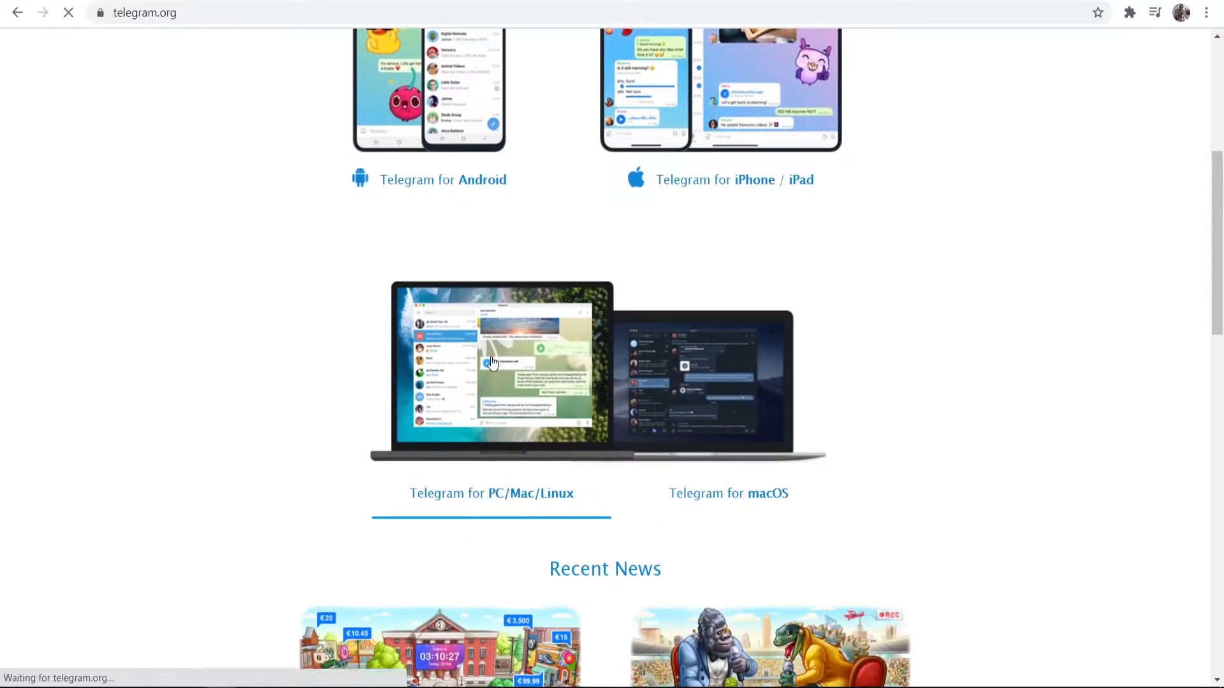
Open the Telegram Desktop page and download the Windows x64 installer tsetup-x64.2.7.4.exe.
{"action": "left_click", "coordinate": [491, 493]}
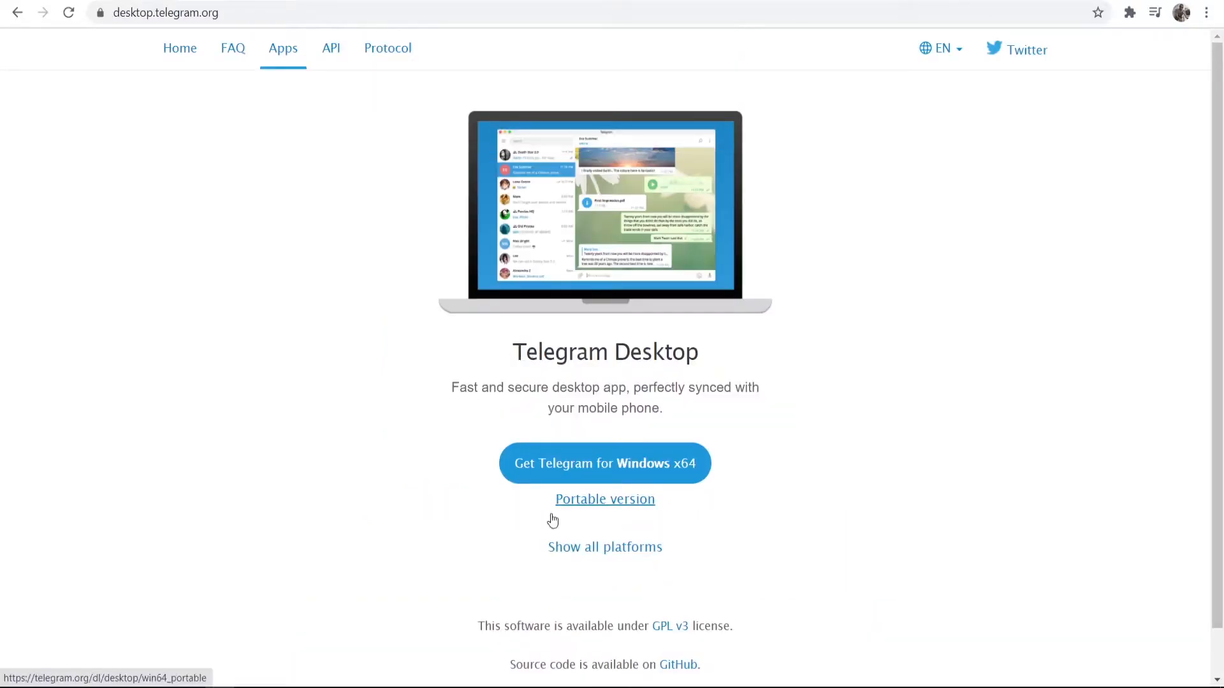
{"action": "mouse_move", "coordinate": [605, 547]}
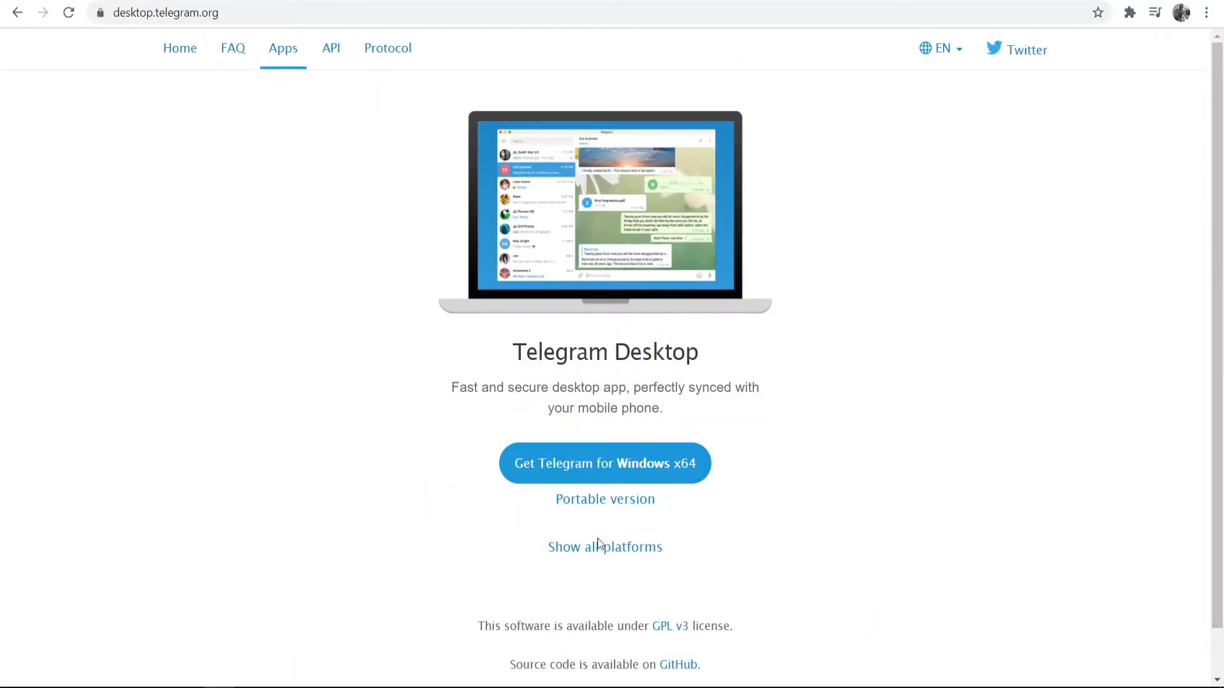
{"action": "mouse_move", "coordinate": [482, 467]}
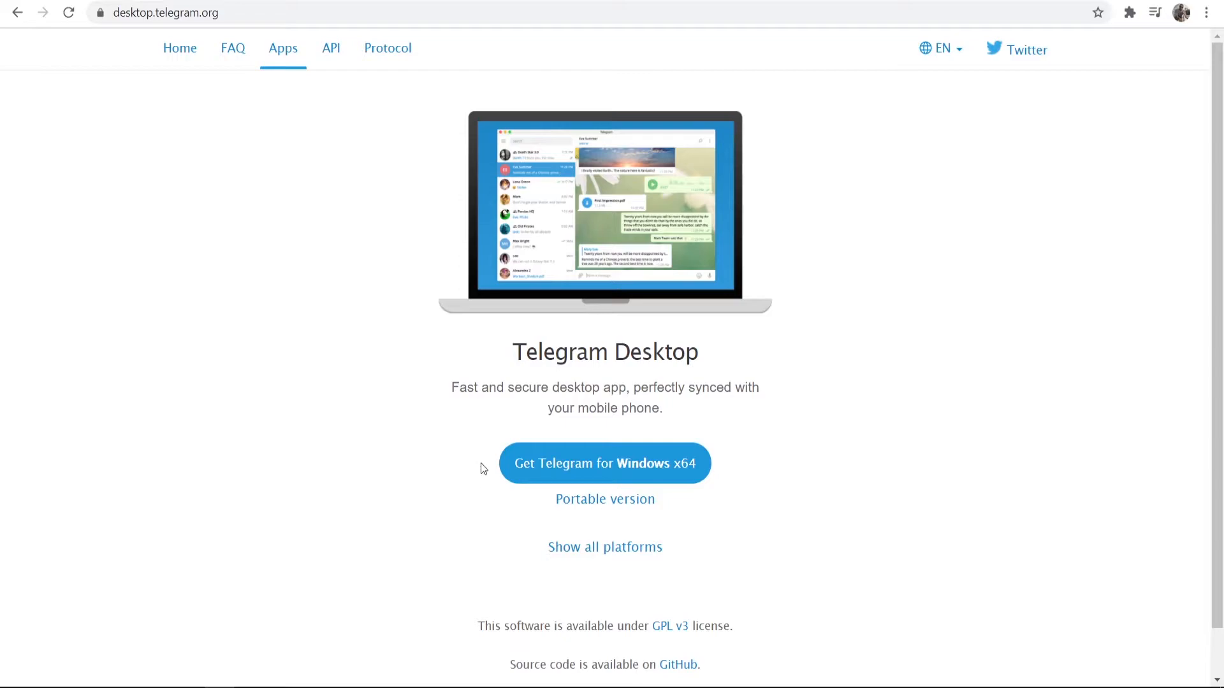
{"action": "mouse_move", "coordinate": [669, 467]}
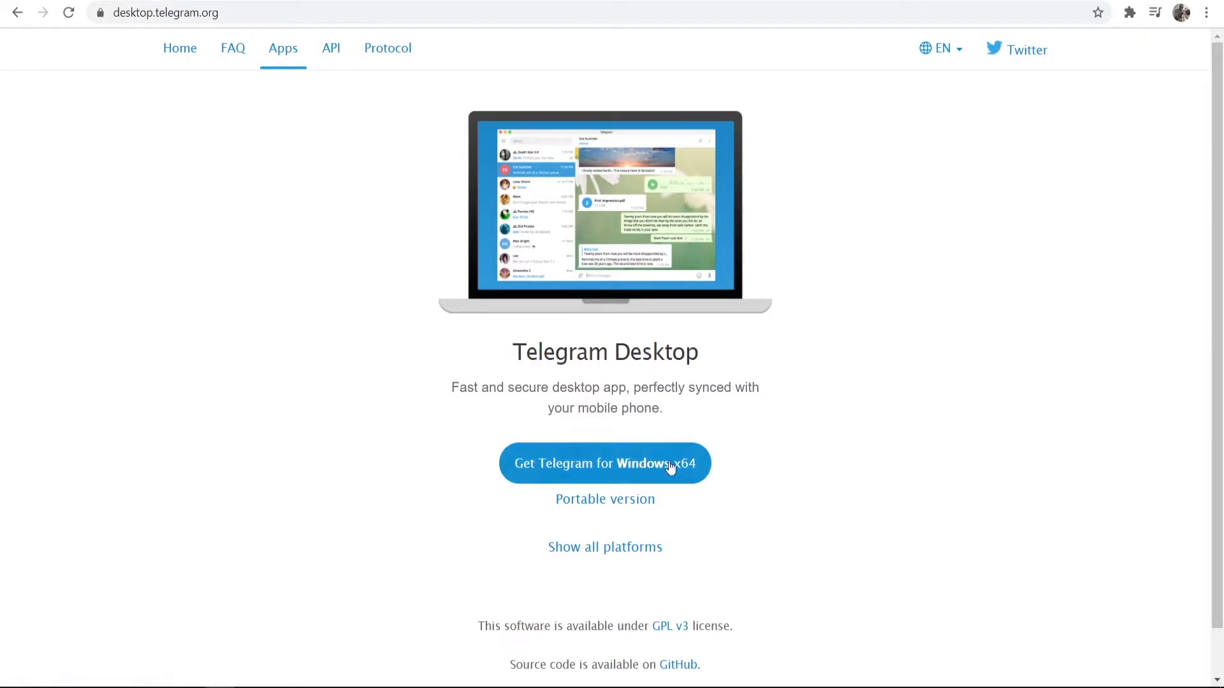
{"action": "left_click", "coordinate": [605, 463]}
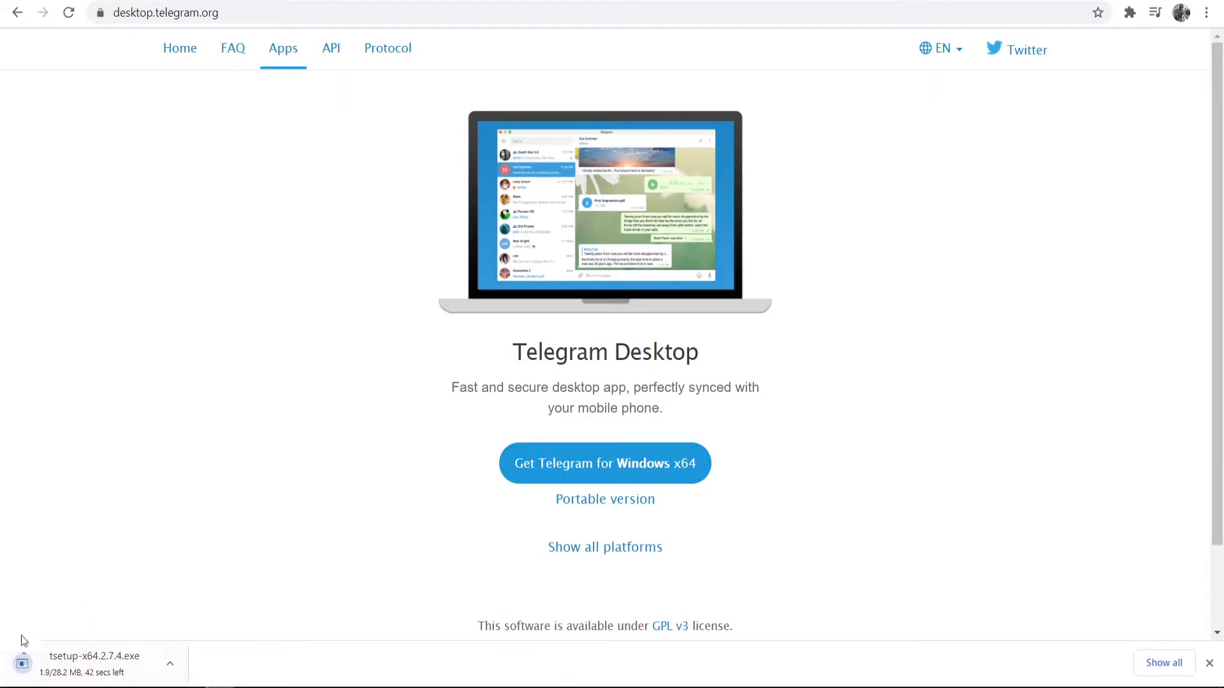
{"action": "mouse_move", "coordinate": [135, 519]}
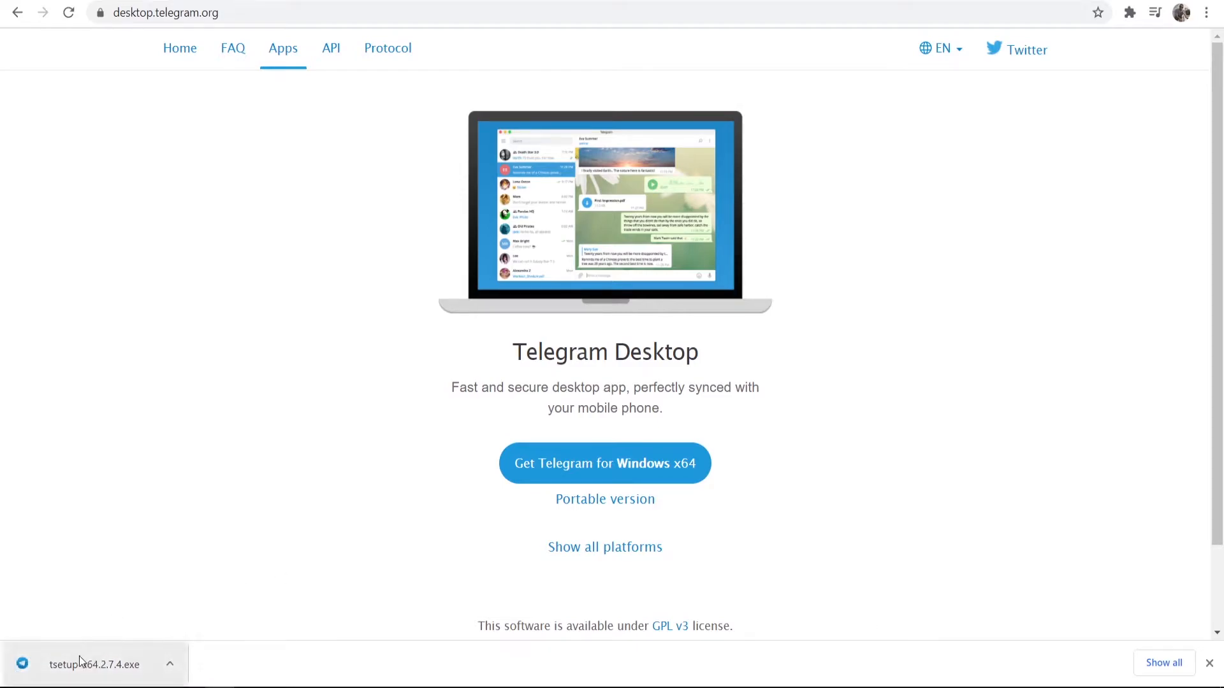
Run the downloaded installer, choose English, and accept the default installation folder.
{"action": "left_click", "coordinate": [94, 665]}
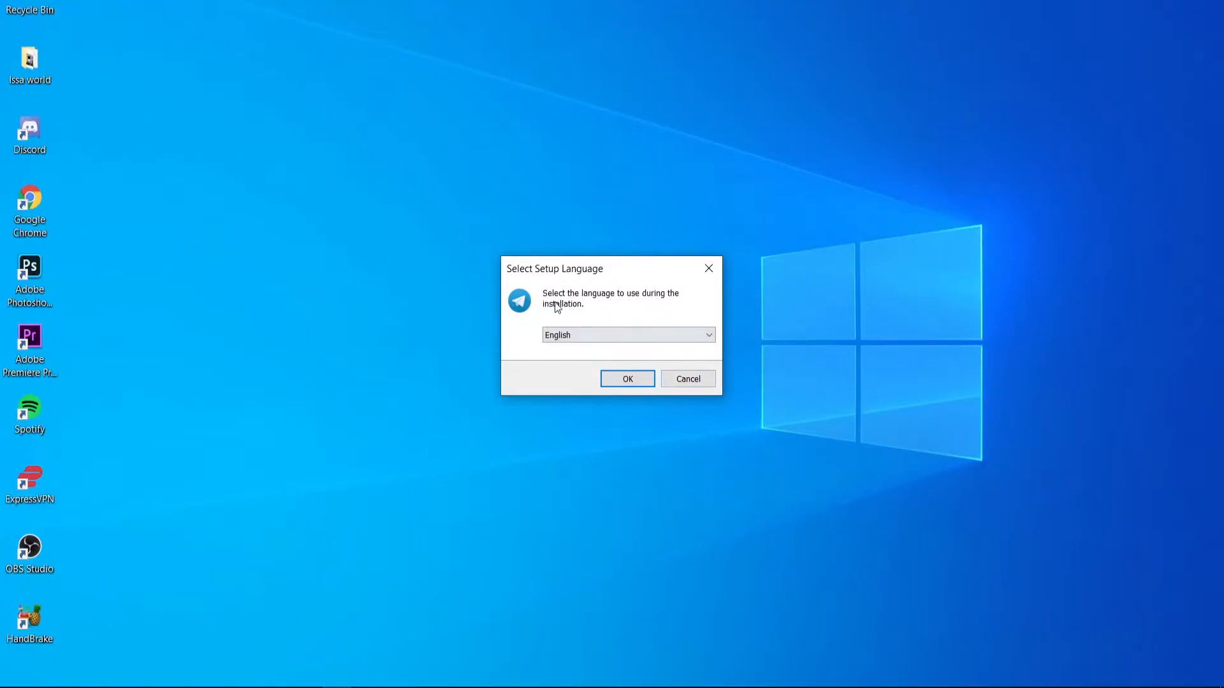
{"action": "left_click", "coordinate": [626, 378]}
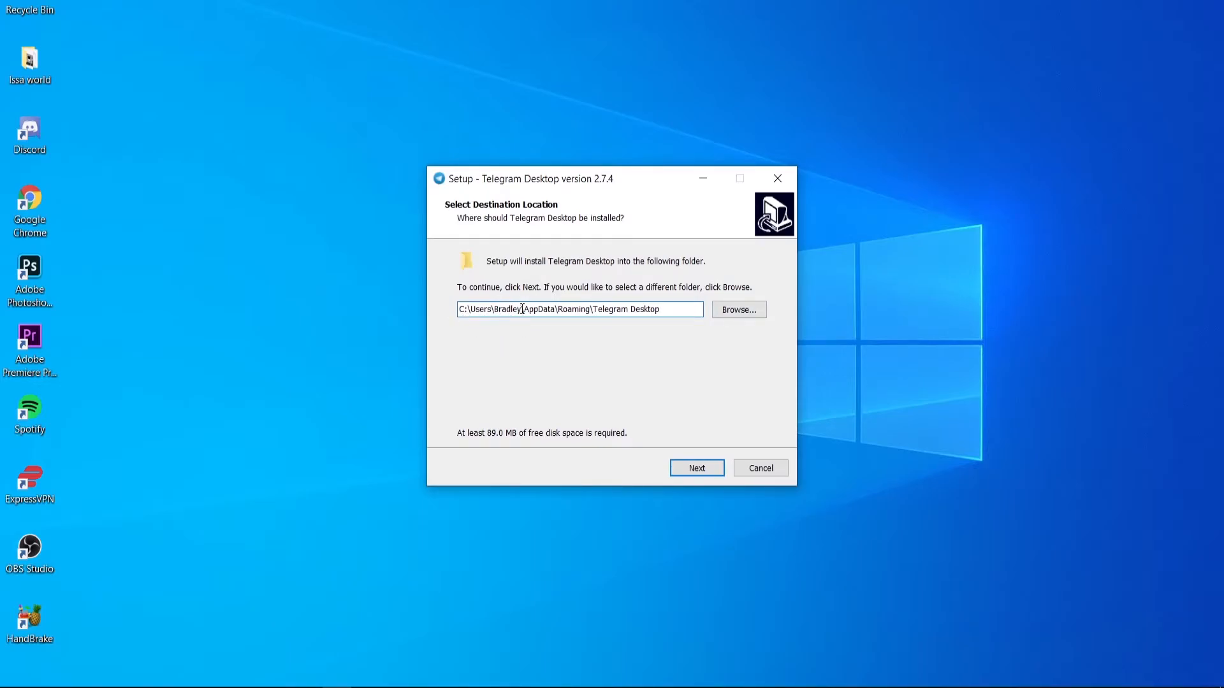
{"action": "mouse_move", "coordinate": [699, 384]}
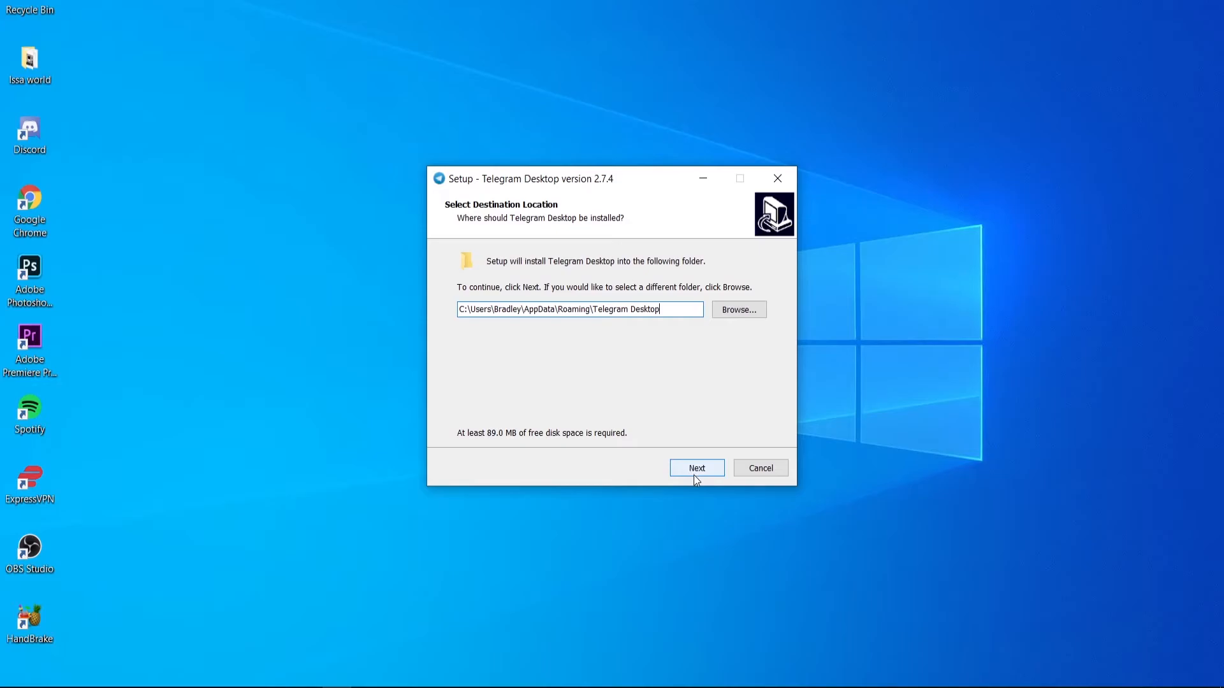
{"action": "left_click", "coordinate": [696, 468]}
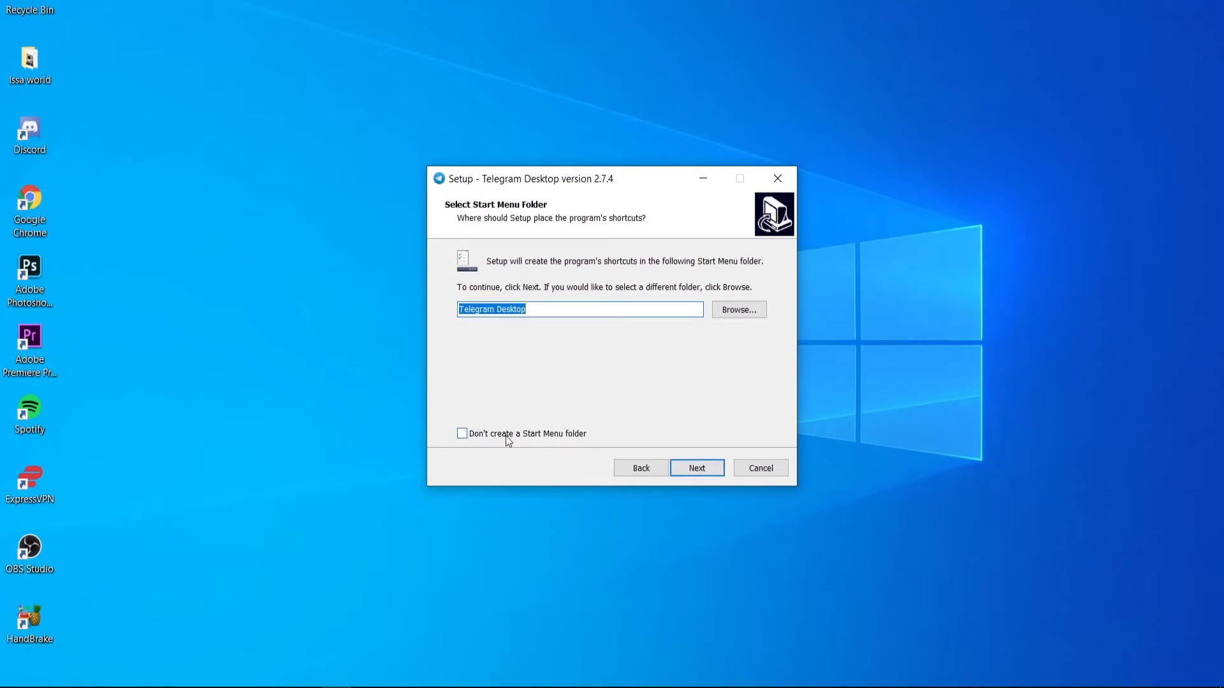
Keep the default Start Menu folder and desktop shortcut, install, and launch Telegram.
{"action": "left_click", "coordinate": [695, 467]}
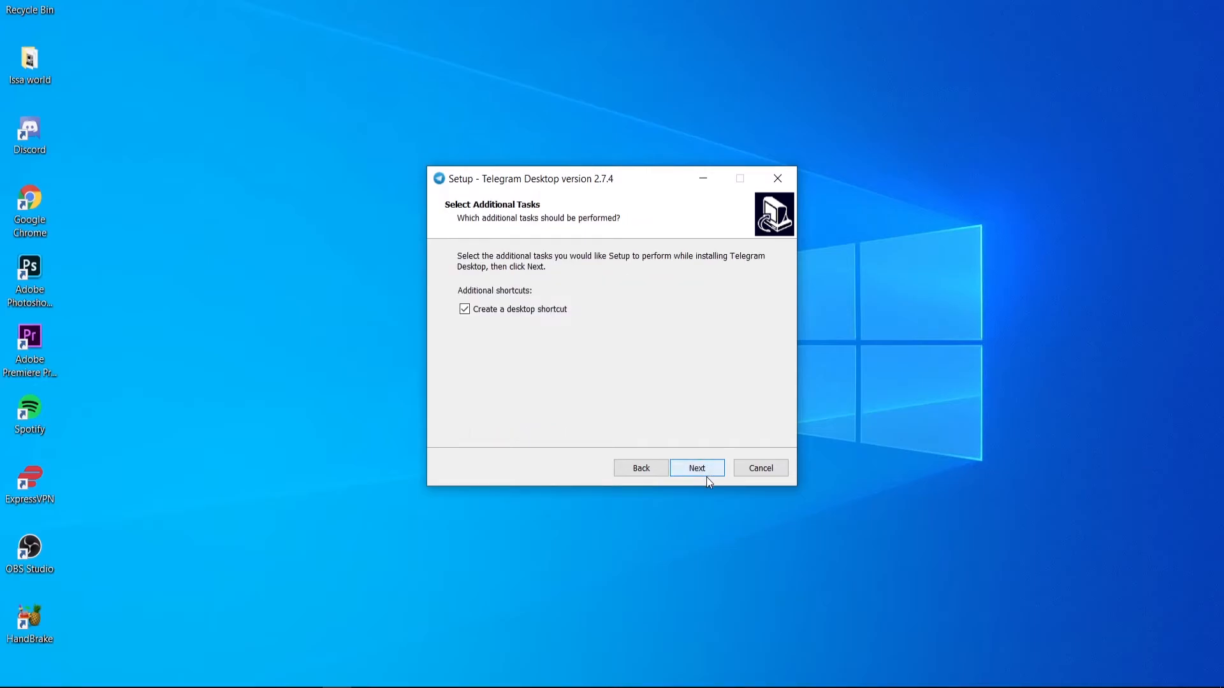
{"action": "mouse_move", "coordinate": [724, 445]}
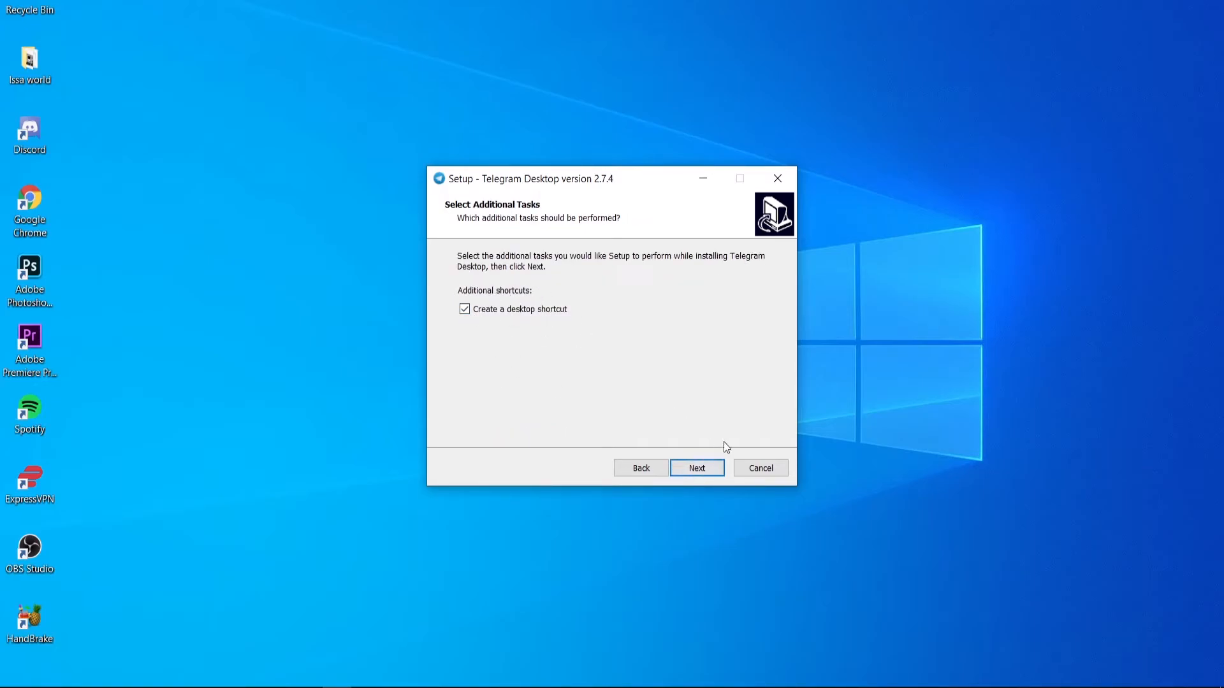
{"action": "left_click", "coordinate": [696, 467]}
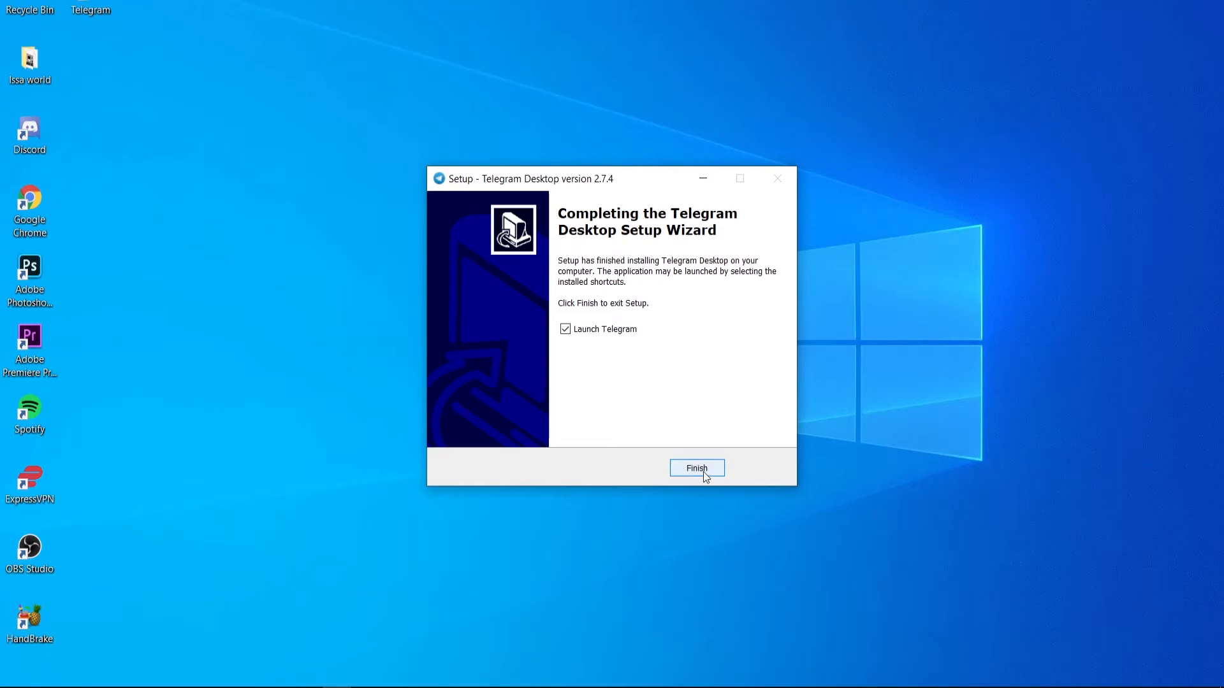
{"action": "left_click", "coordinate": [695, 468]}
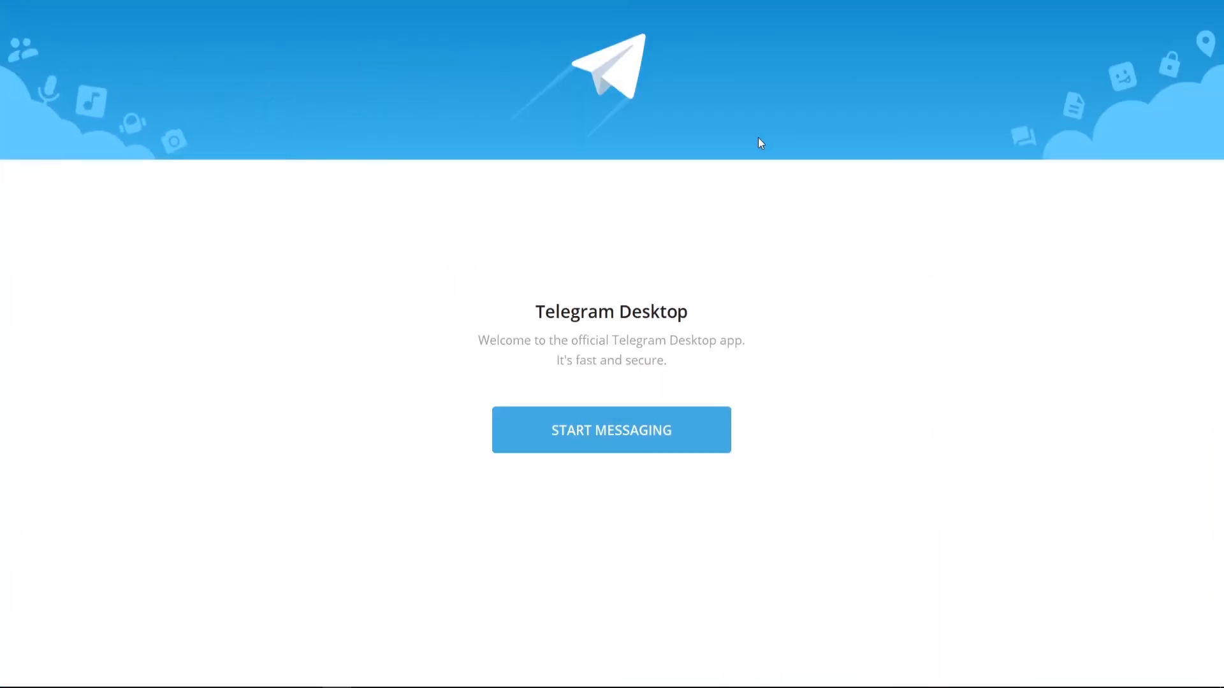
{"action": "mouse_move", "coordinate": [612, 448]}
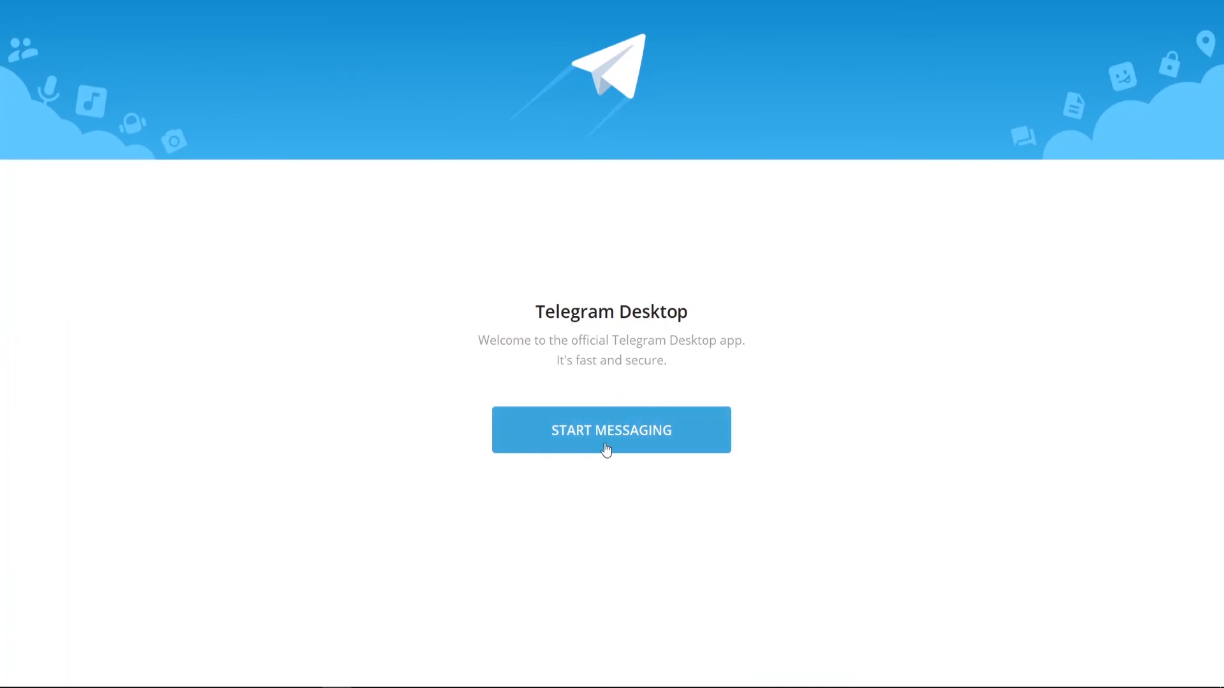
Start messaging and switch to phone-number login with Thailand (+66) preselected.
{"action": "left_click", "coordinate": [611, 431]}
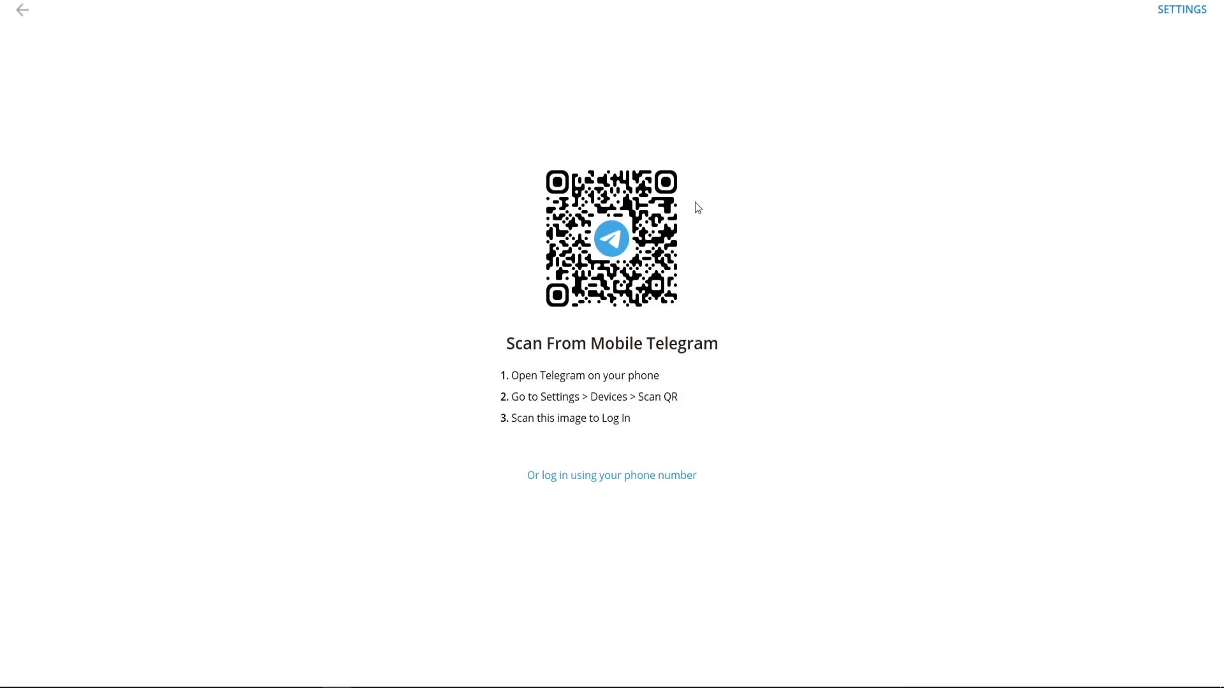
{"action": "mouse_move", "coordinate": [772, 288]}
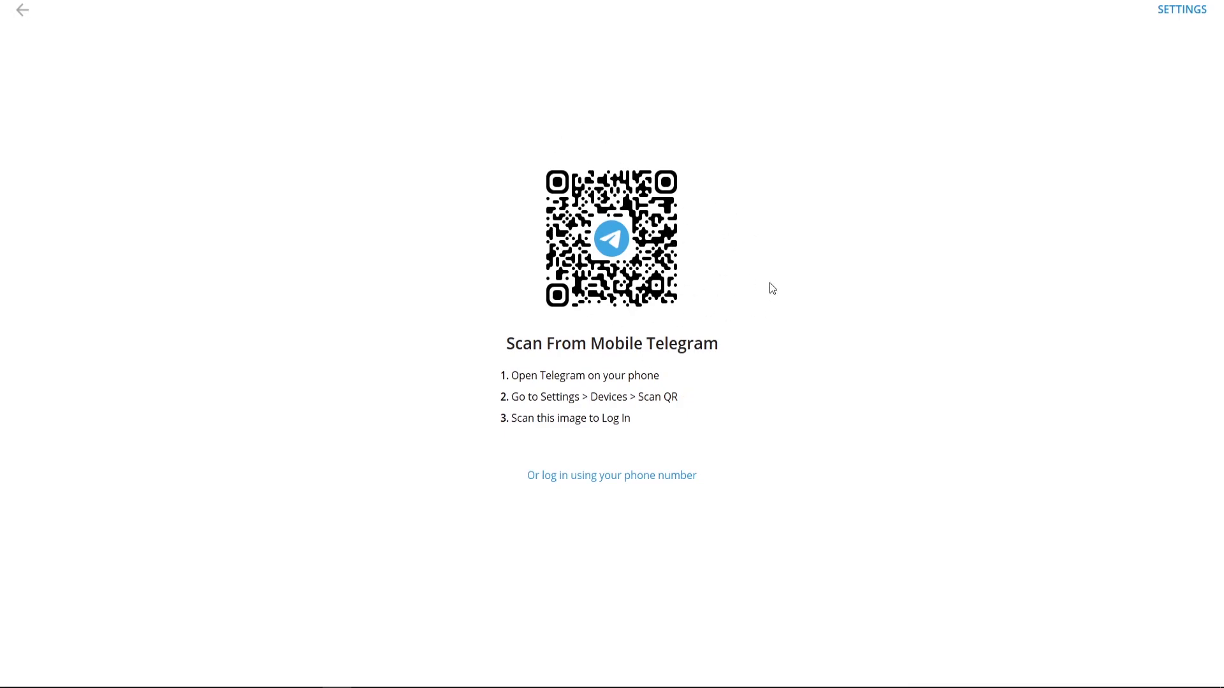
{"action": "mouse_move", "coordinate": [665, 300]}
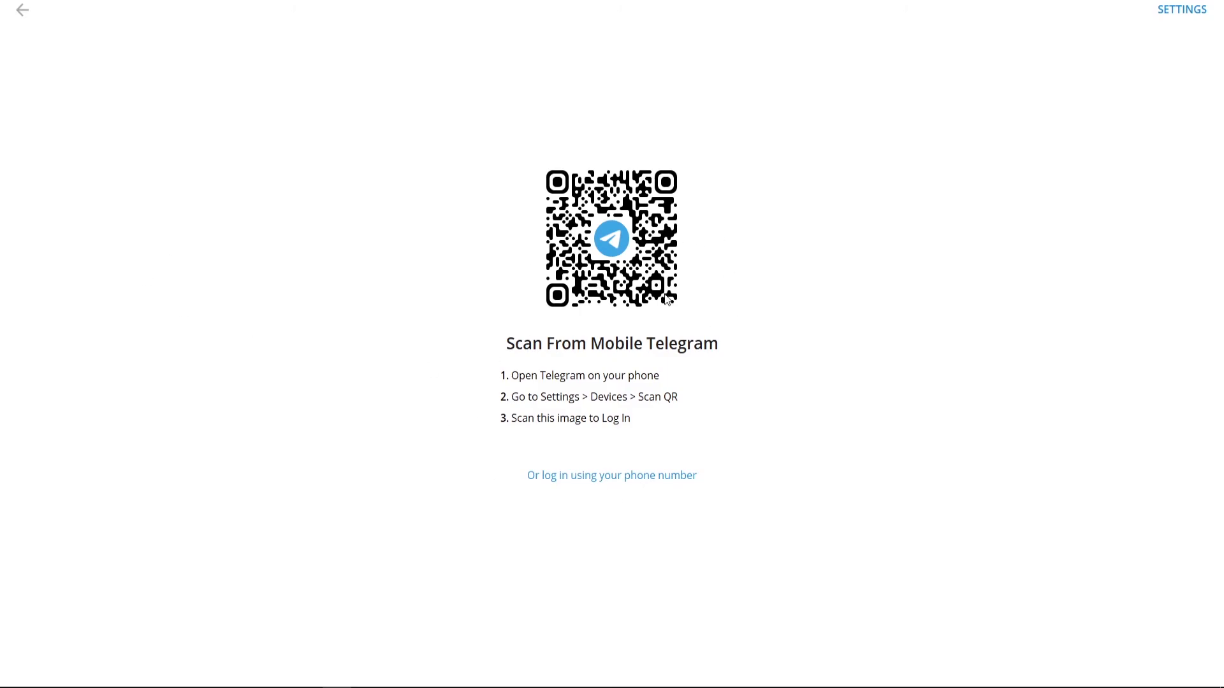
{"action": "mouse_move", "coordinate": [597, 489]}
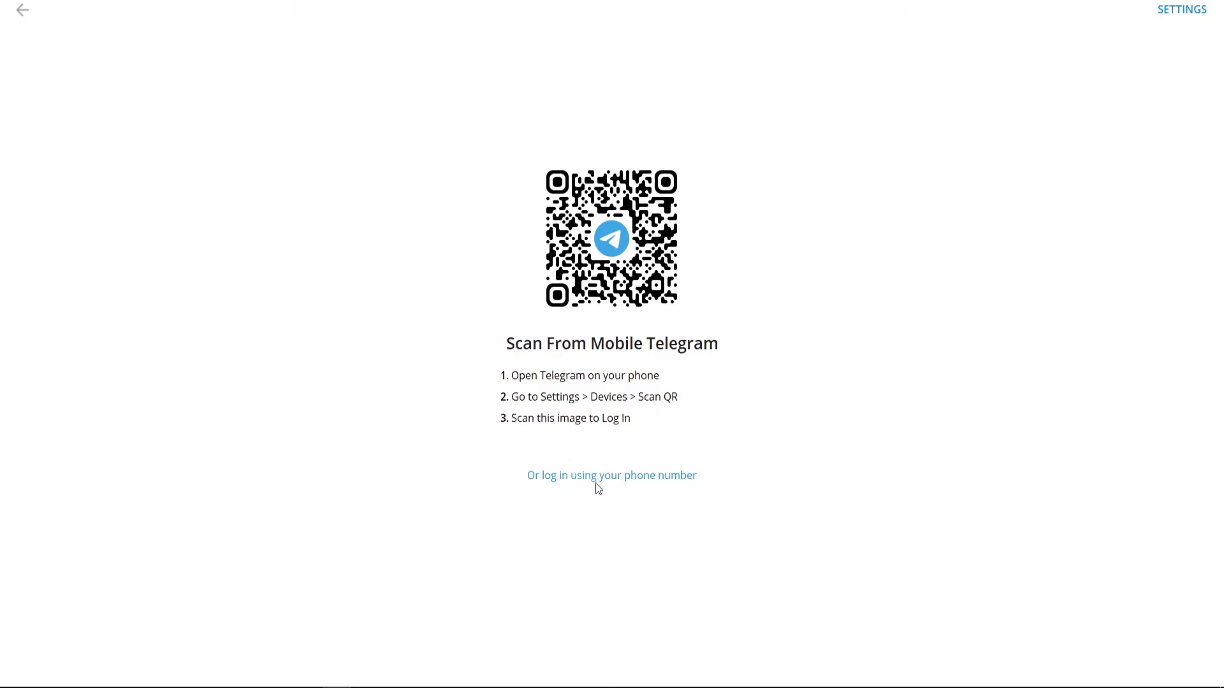
{"action": "left_click", "coordinate": [611, 476]}
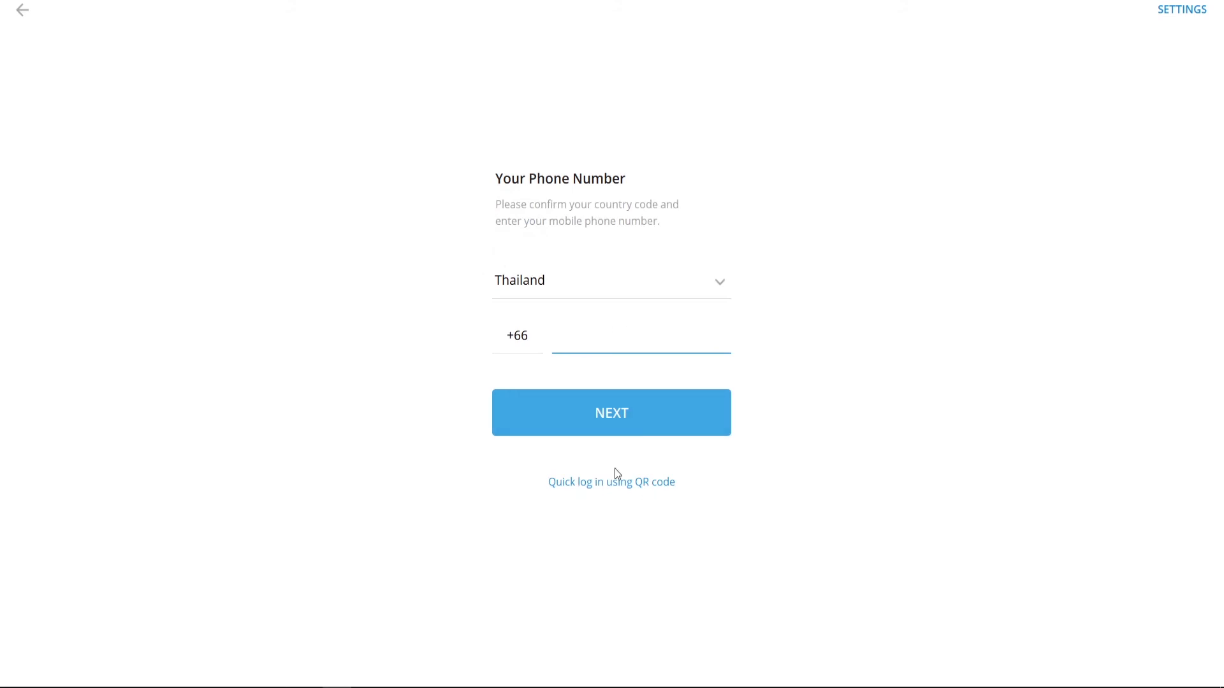
{"action": "mouse_move", "coordinate": [1084, 61]}
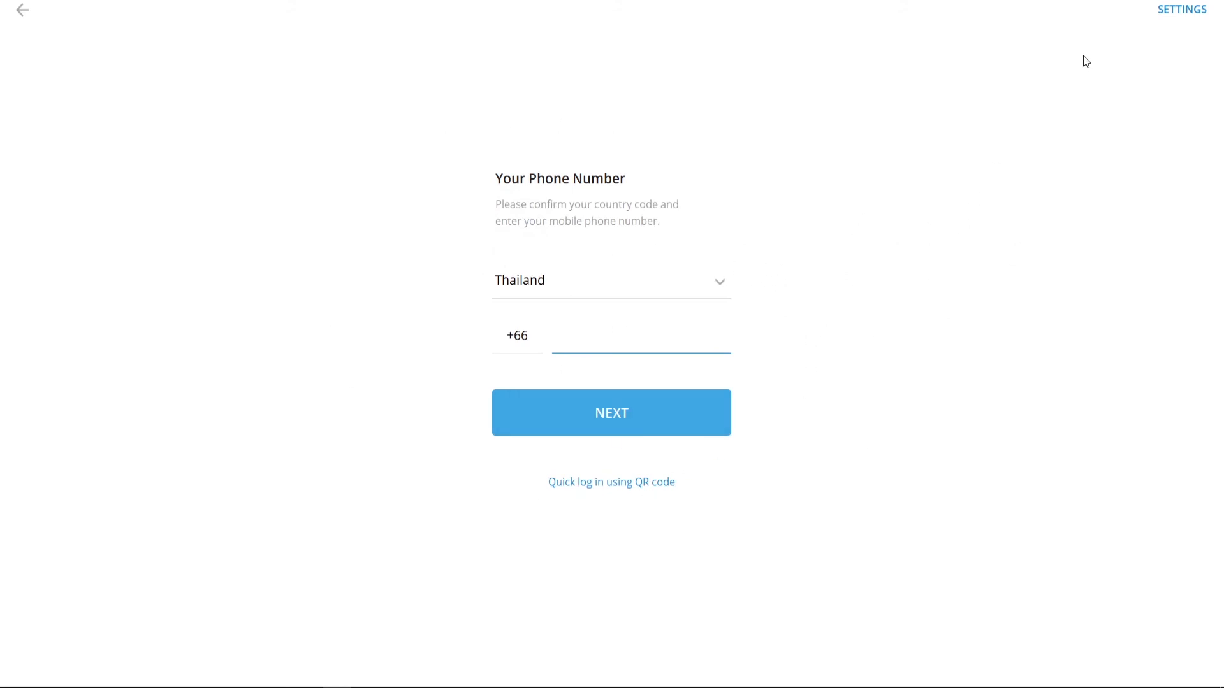
{"action": "mouse_move", "coordinate": [1170, 40]}
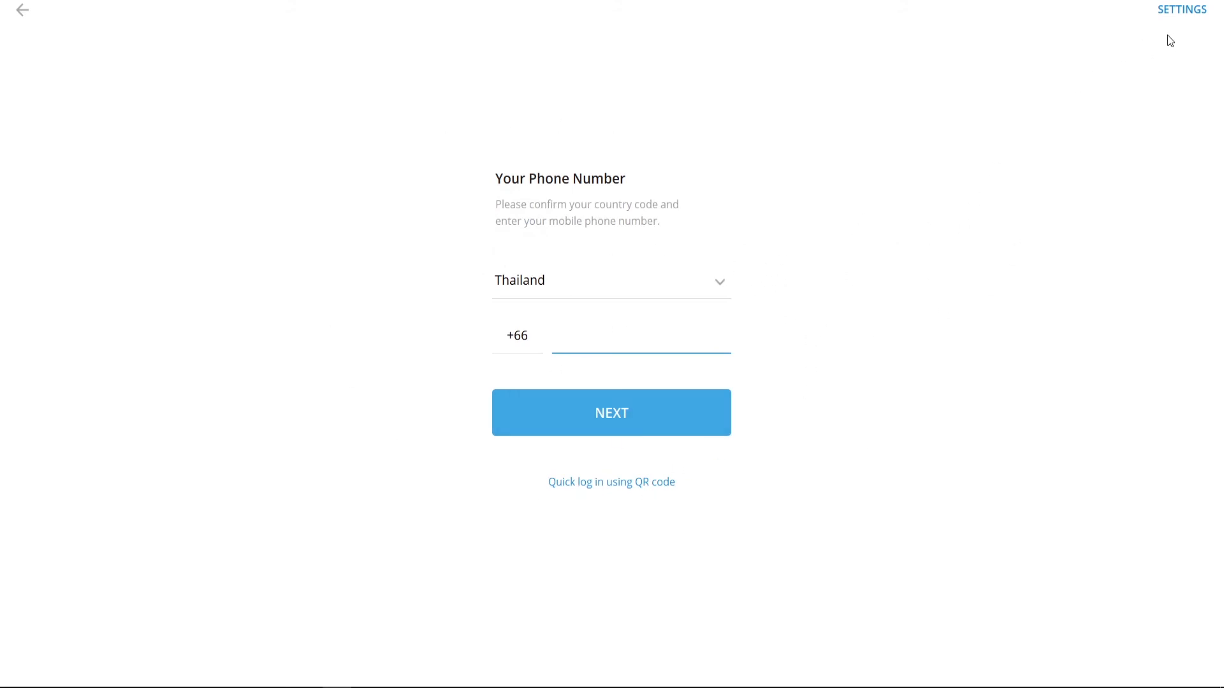